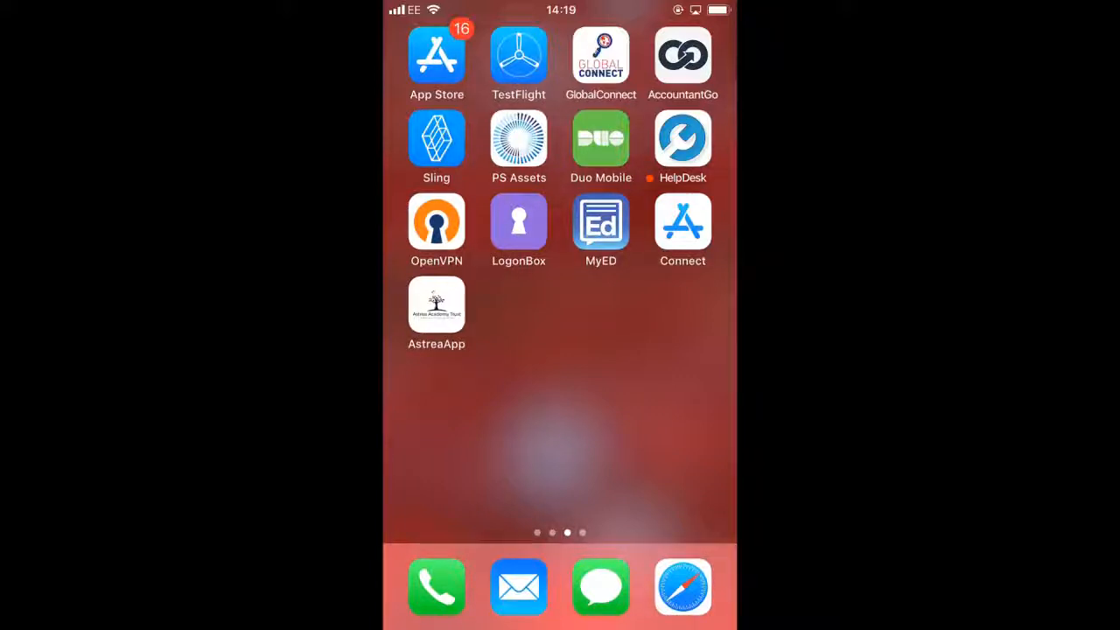
# Launch PS Assets and sync its data so the last update reads 30 November 18 14:19.
pyautogui.click(518, 136)
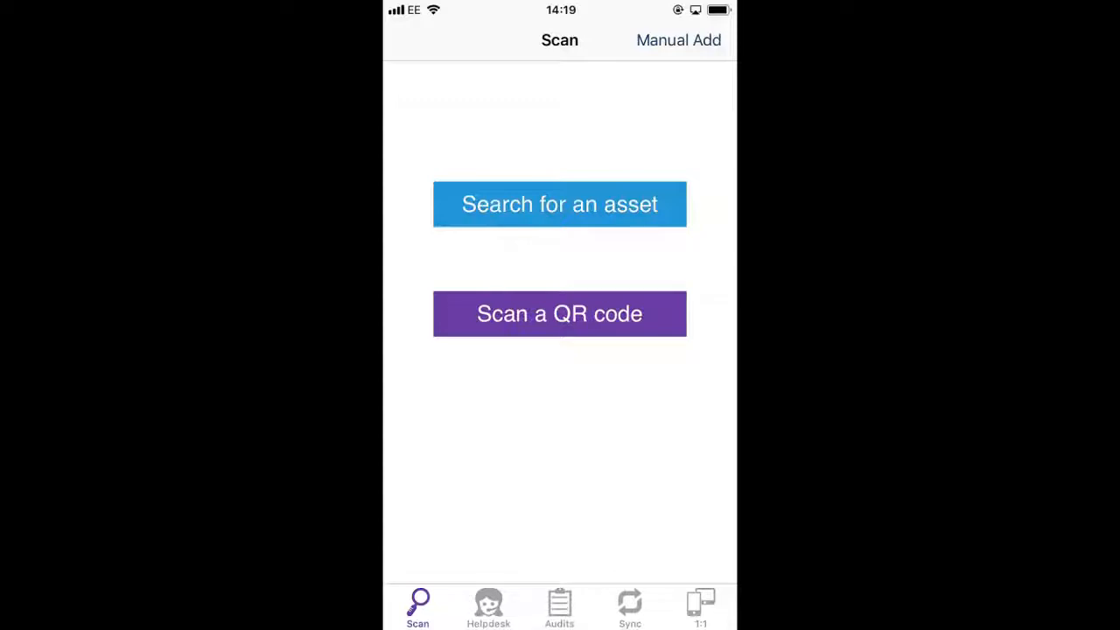
pyautogui.click(630, 609)
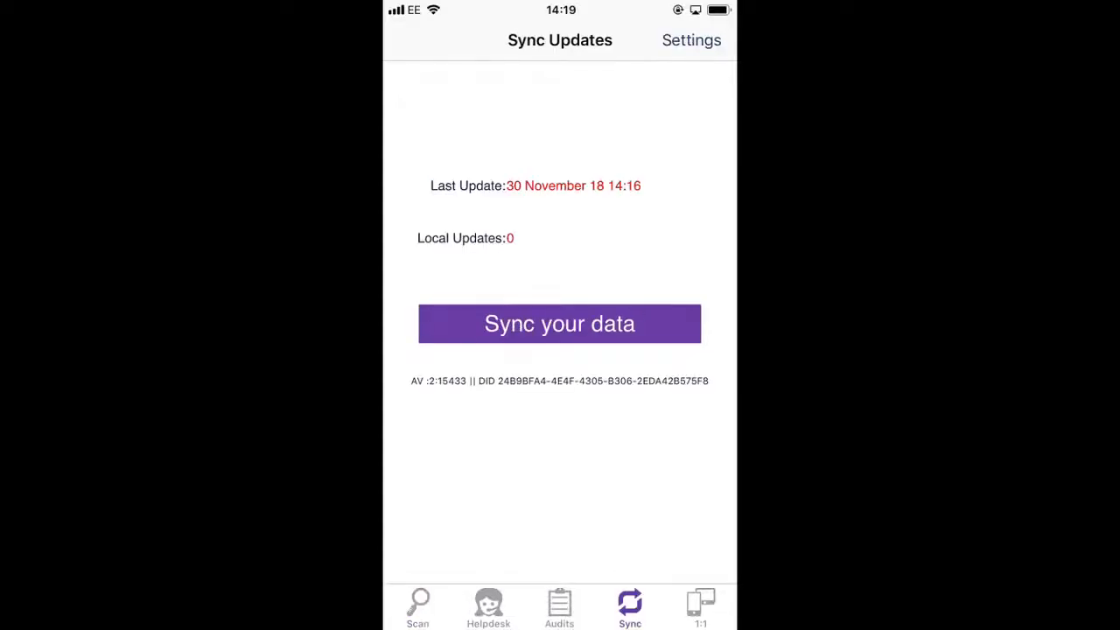
pyautogui.click(560, 322)
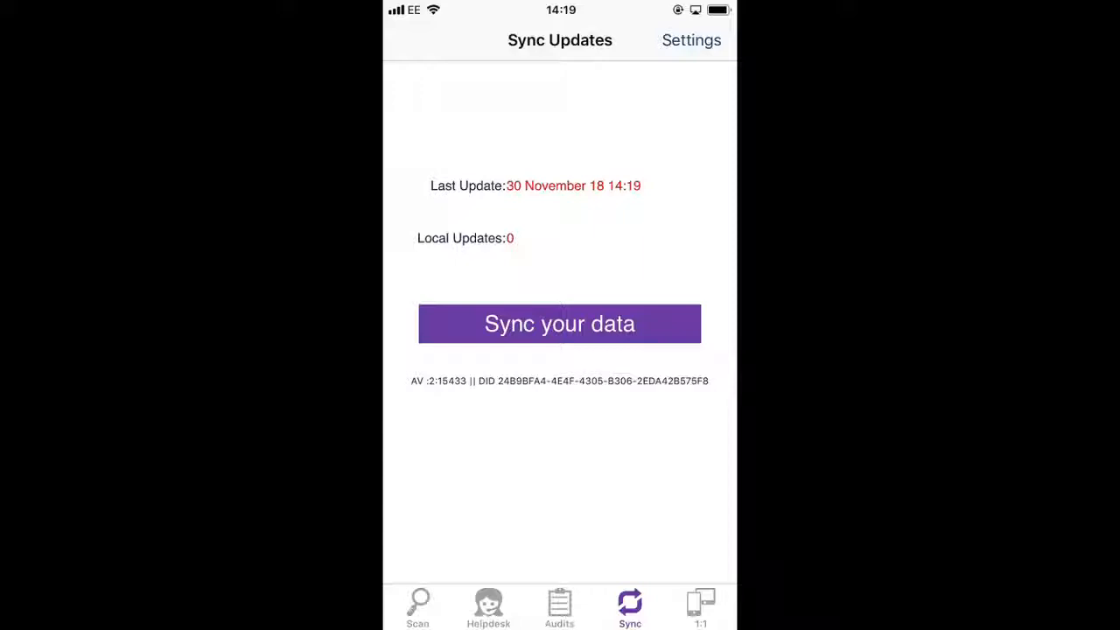
# Manually add asset 27550230 without a QR code, name it 'Mobile LG G' and save it.
pyautogui.click(416, 609)
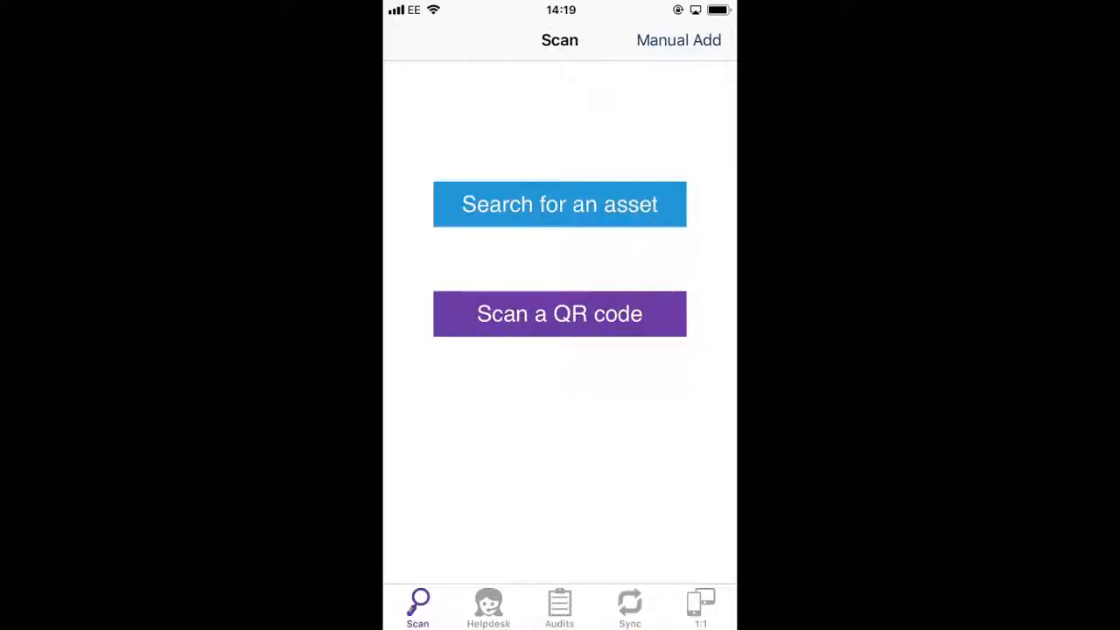
pyautogui.click(679, 39)
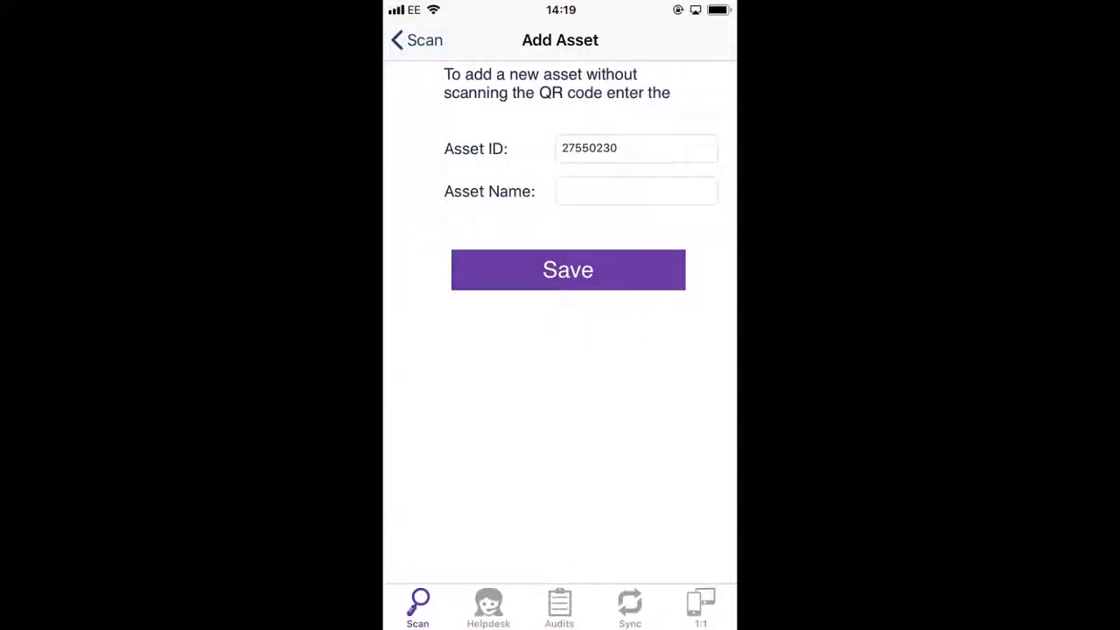
pyautogui.click(637, 191)
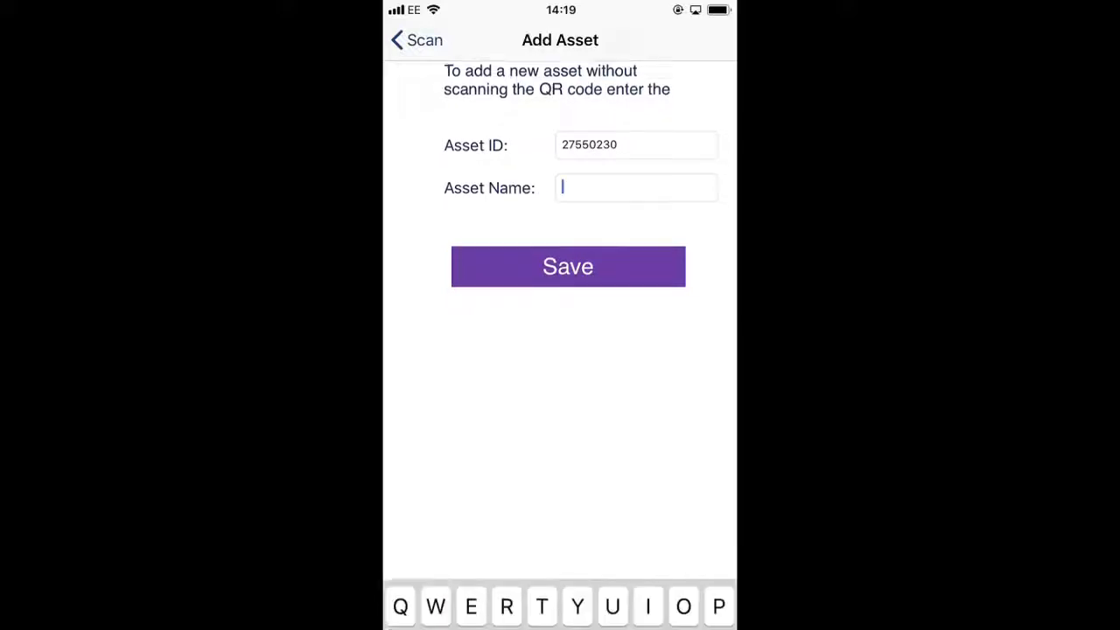
pyautogui.write('Mo')
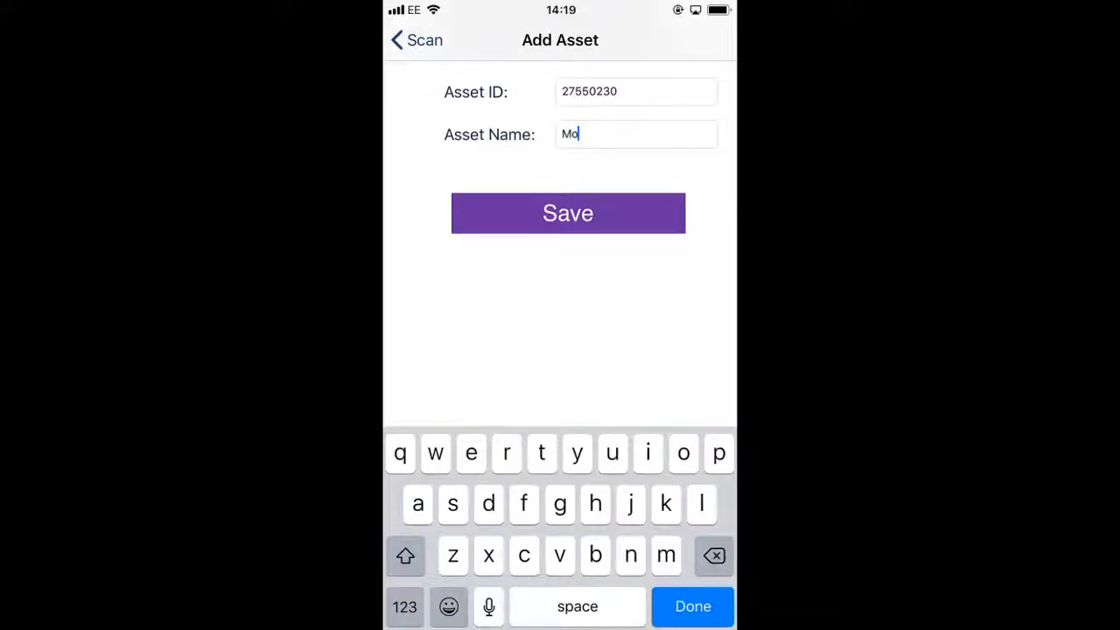
pyautogui.write('bile')
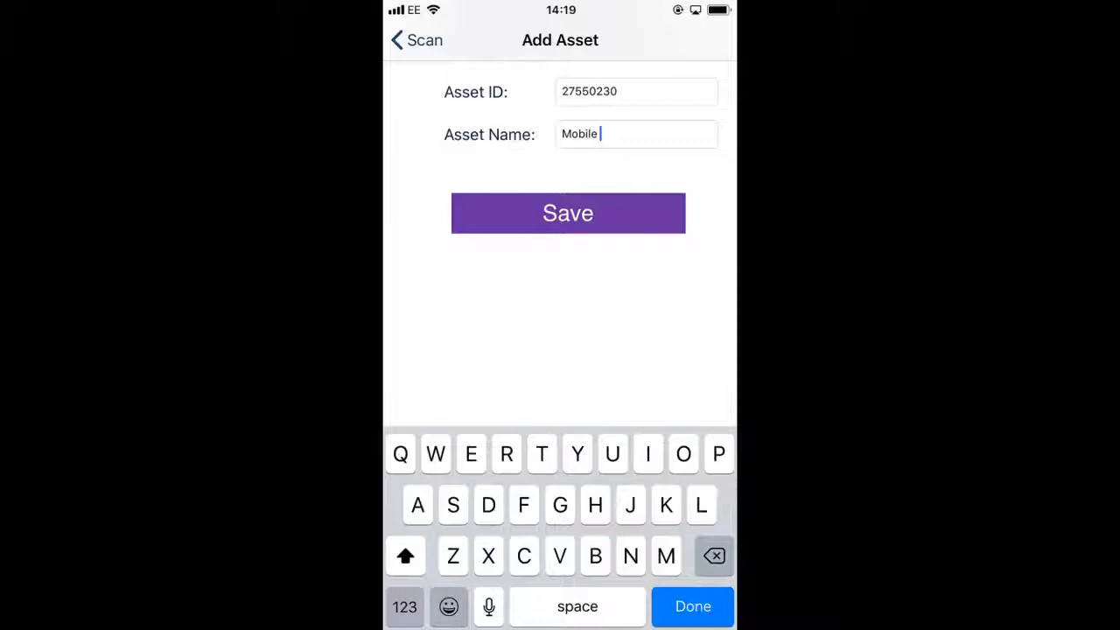
pyautogui.write('LG G')
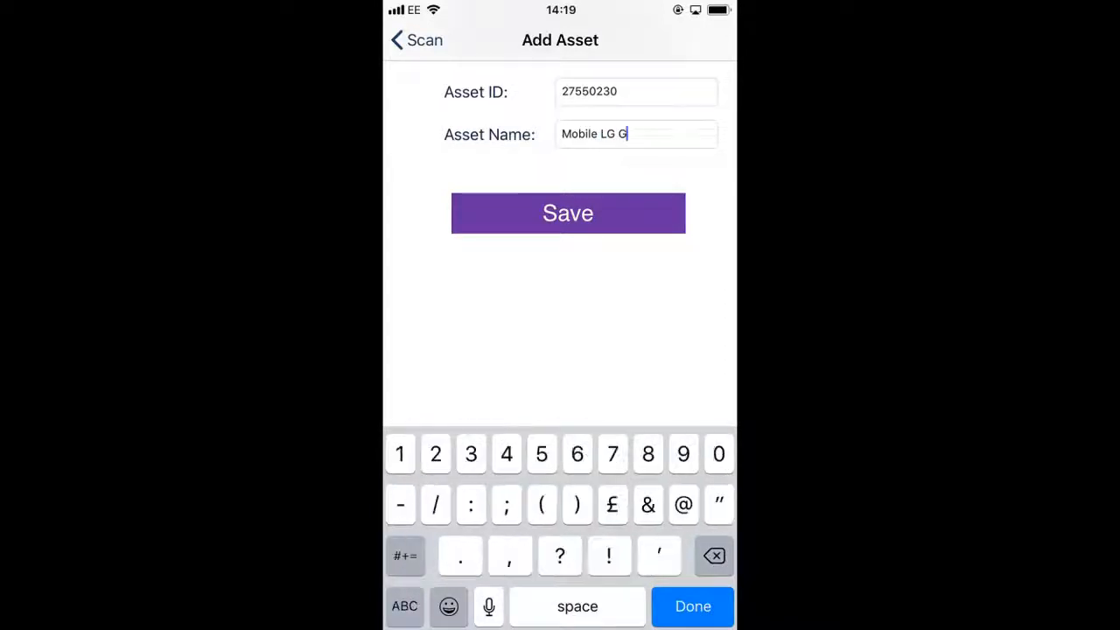
pyautogui.click(567, 214)
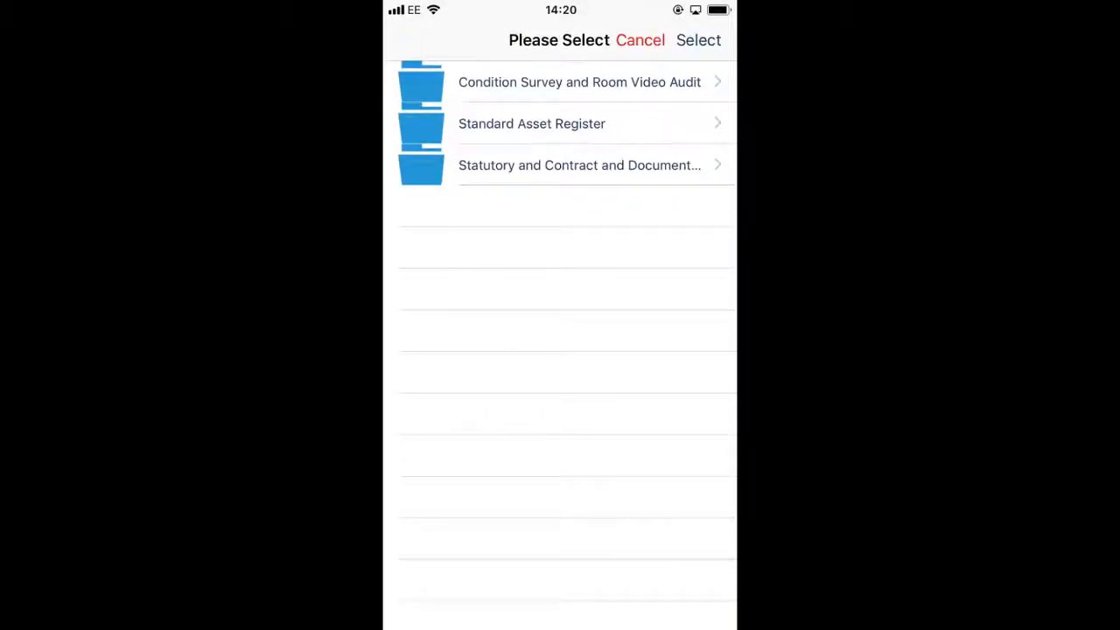
# Choose Standard Asset Register, IT Equipment as the asset's type category.
pyautogui.click(532, 123)
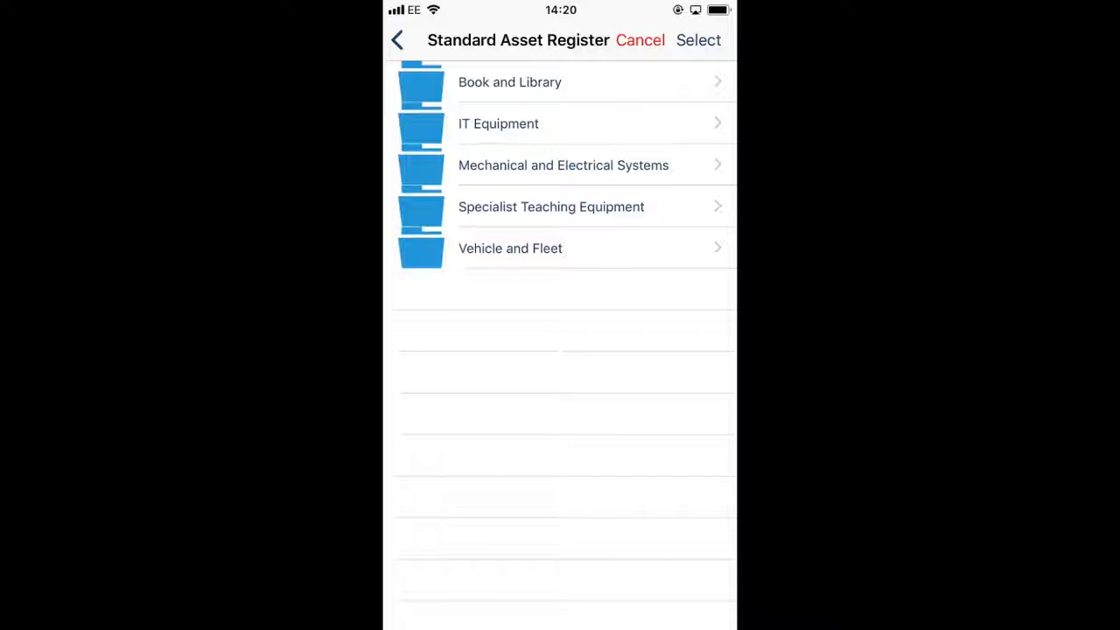
pyautogui.click(560, 122)
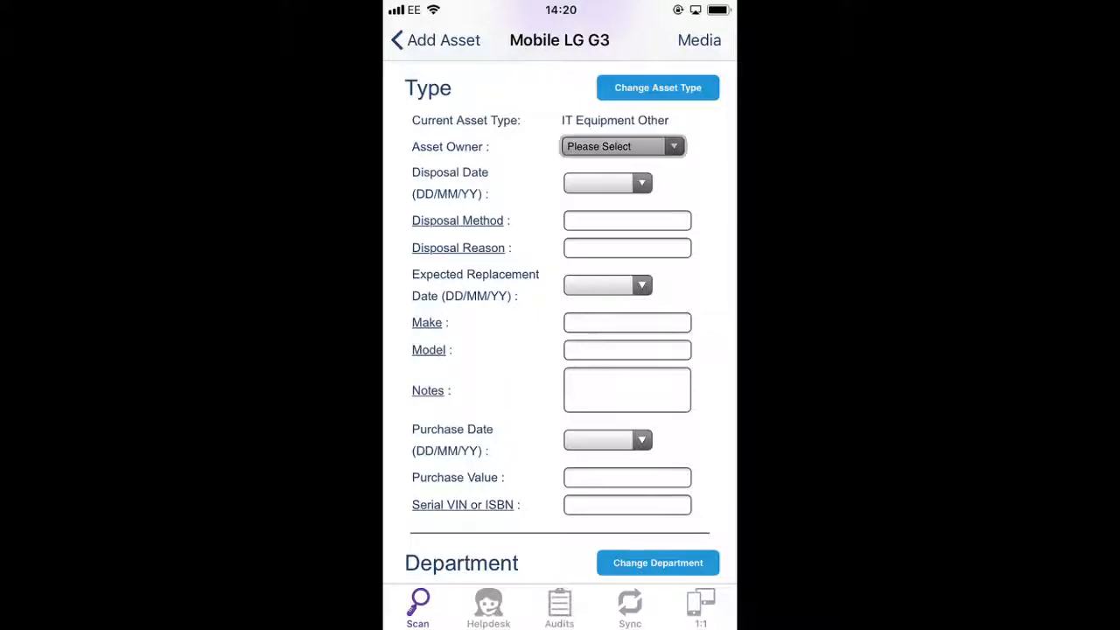
pyautogui.click(621, 147)
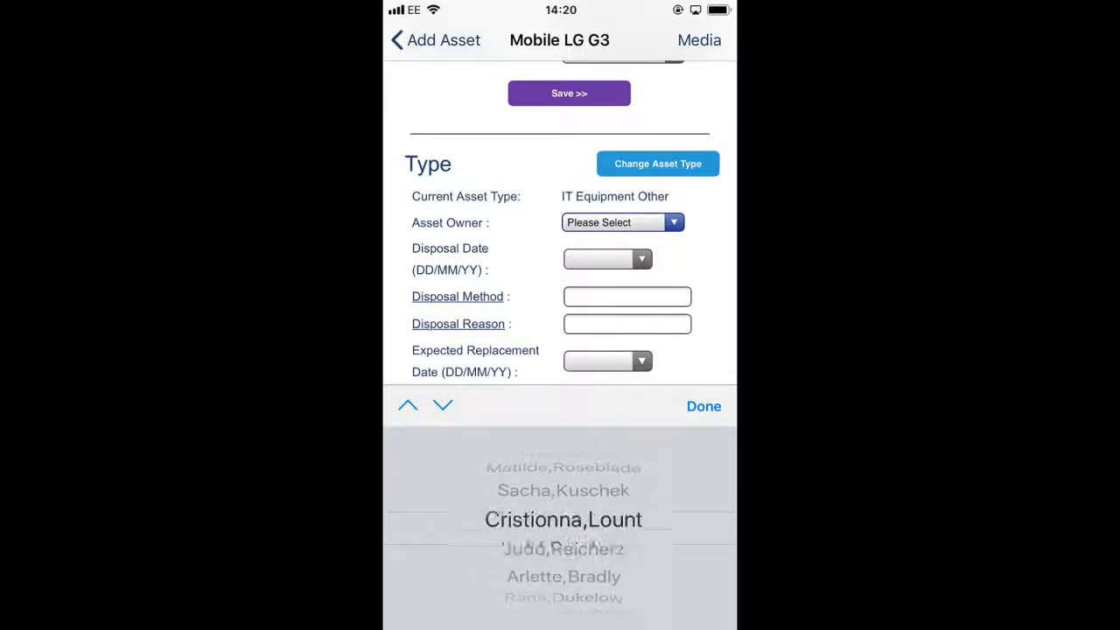
pyautogui.scroll(-3)
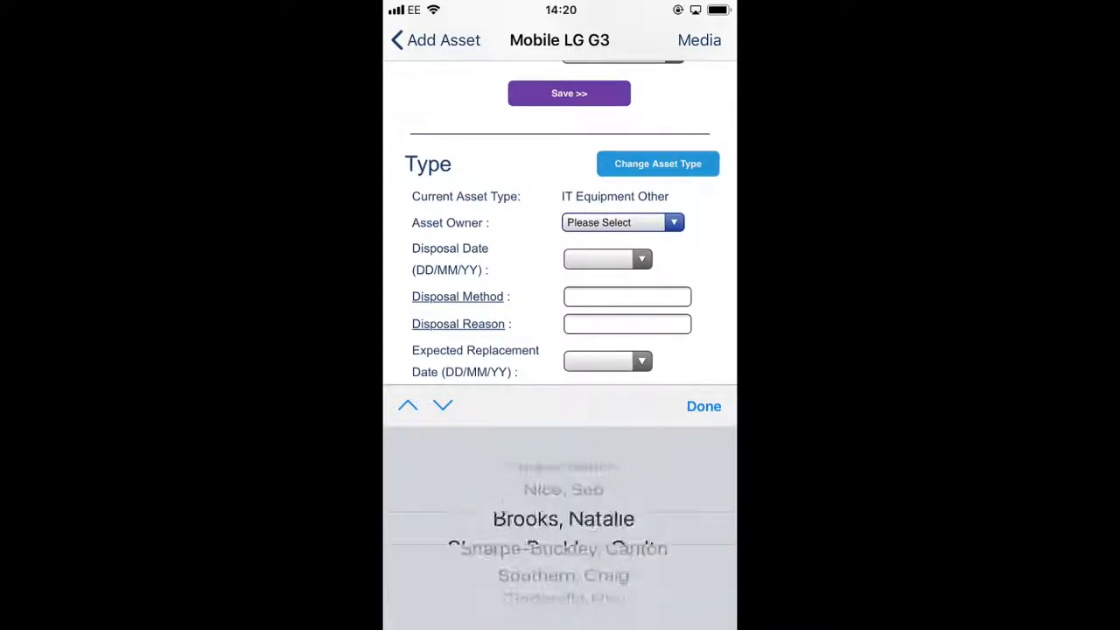
pyautogui.click(564, 518)
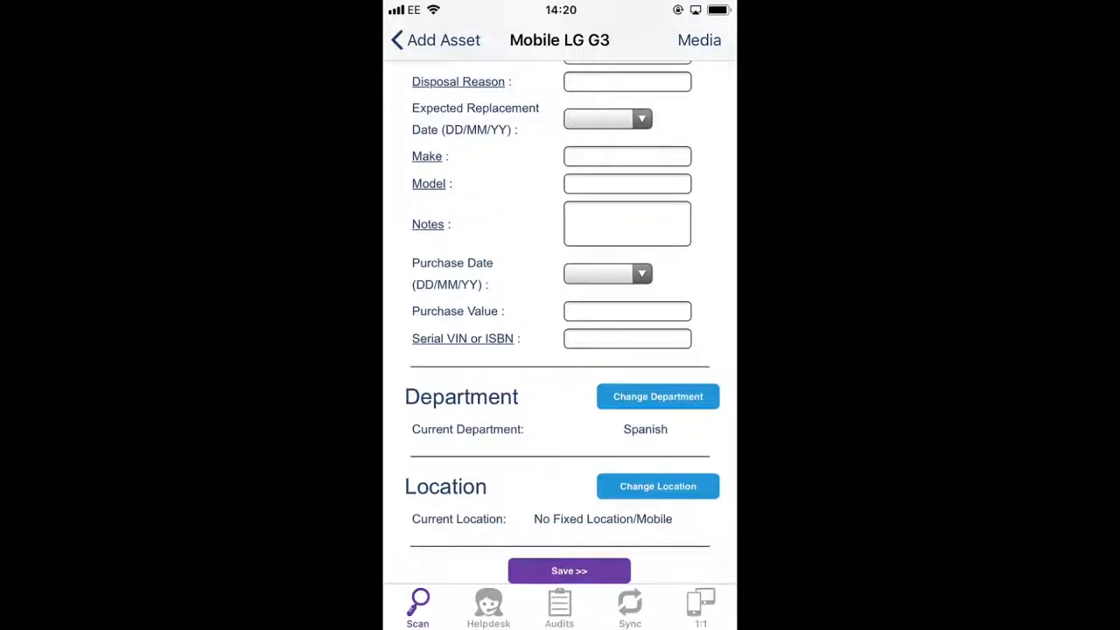
pyautogui.click(608, 119)
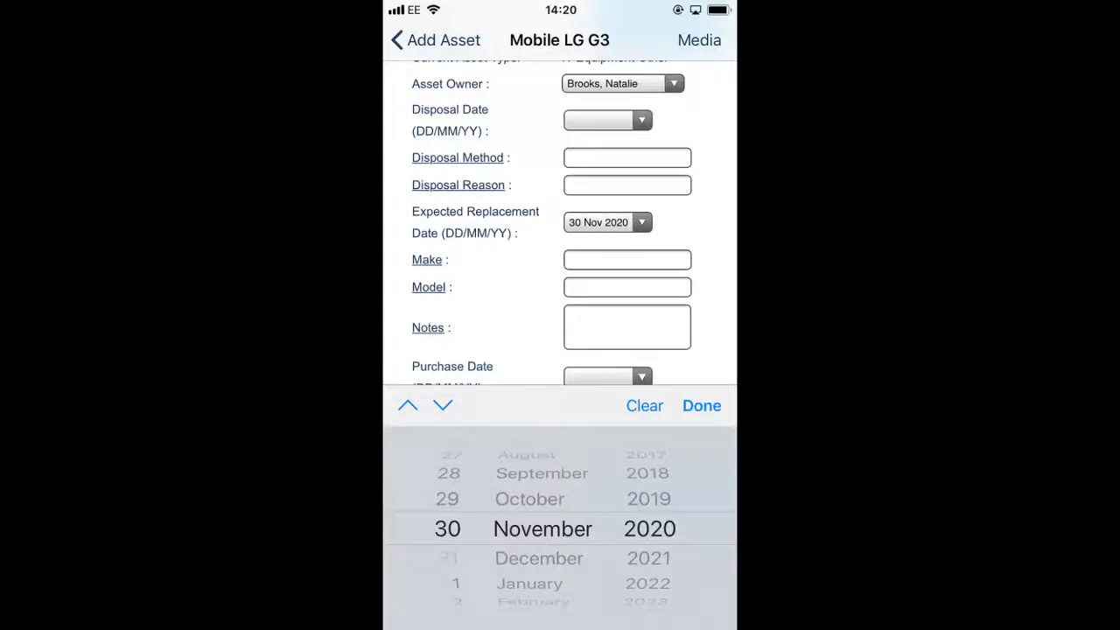
# Enter make/model LG G3 and set the purchase date to 30 Nov 2018.
pyautogui.click(627, 259)
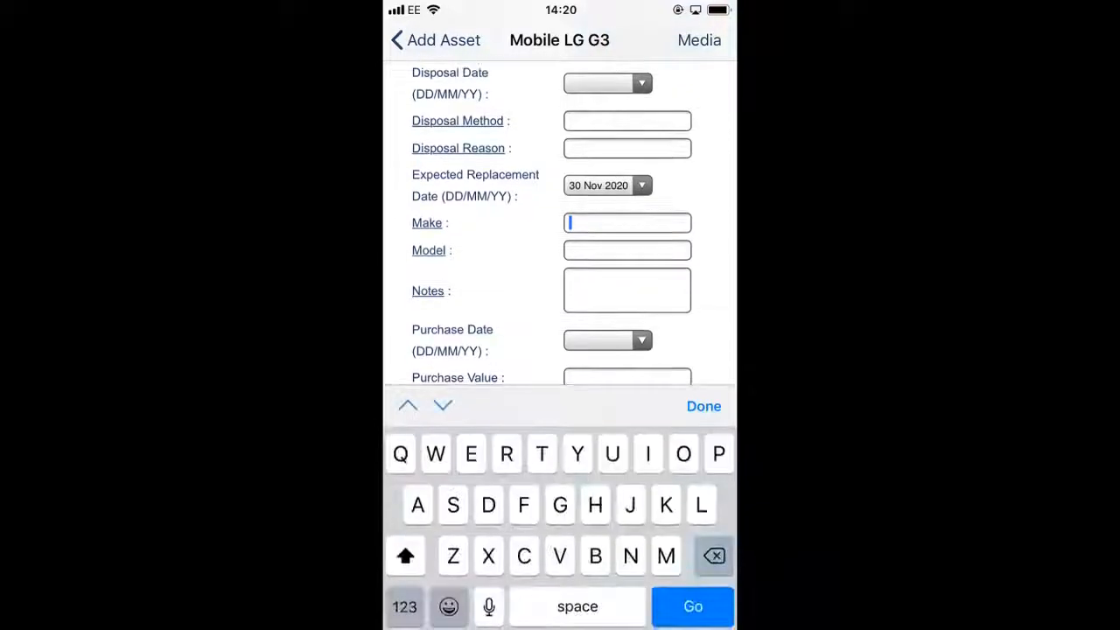
pyautogui.write('LG')
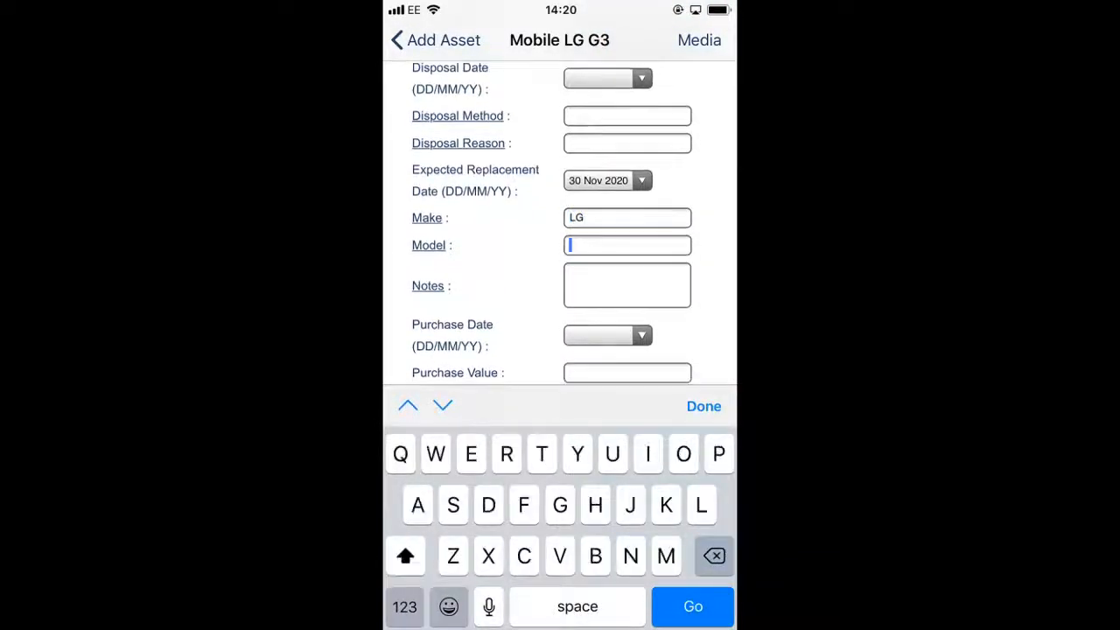
pyautogui.write('G3')
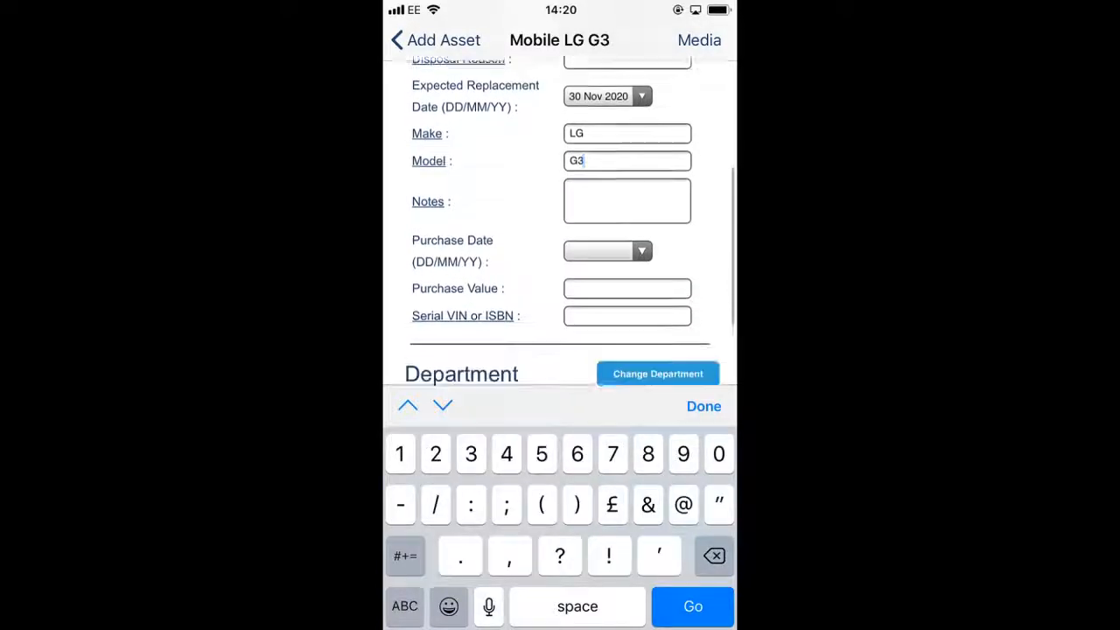
pyautogui.click(607, 252)
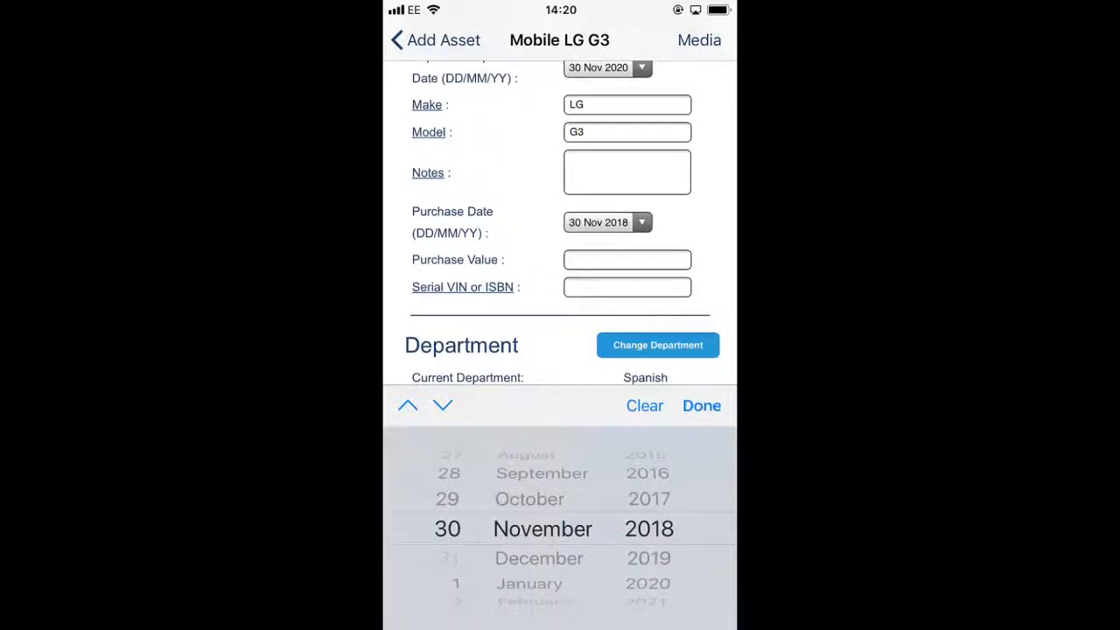
pyautogui.click(627, 259)
pyautogui.write('249.99')
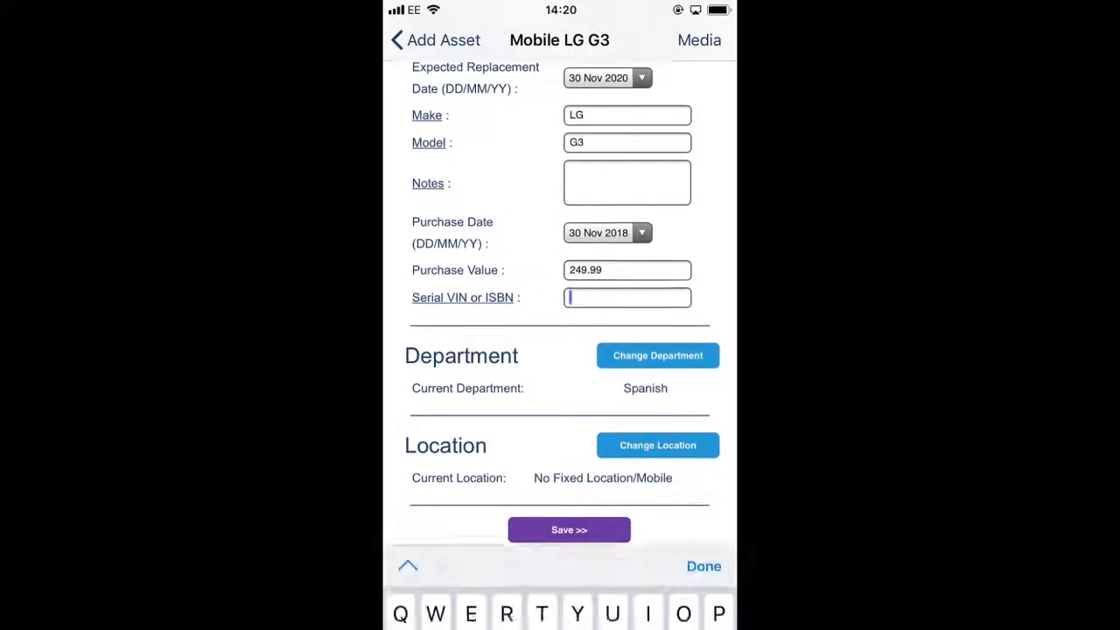
pyautogui.write('LG')
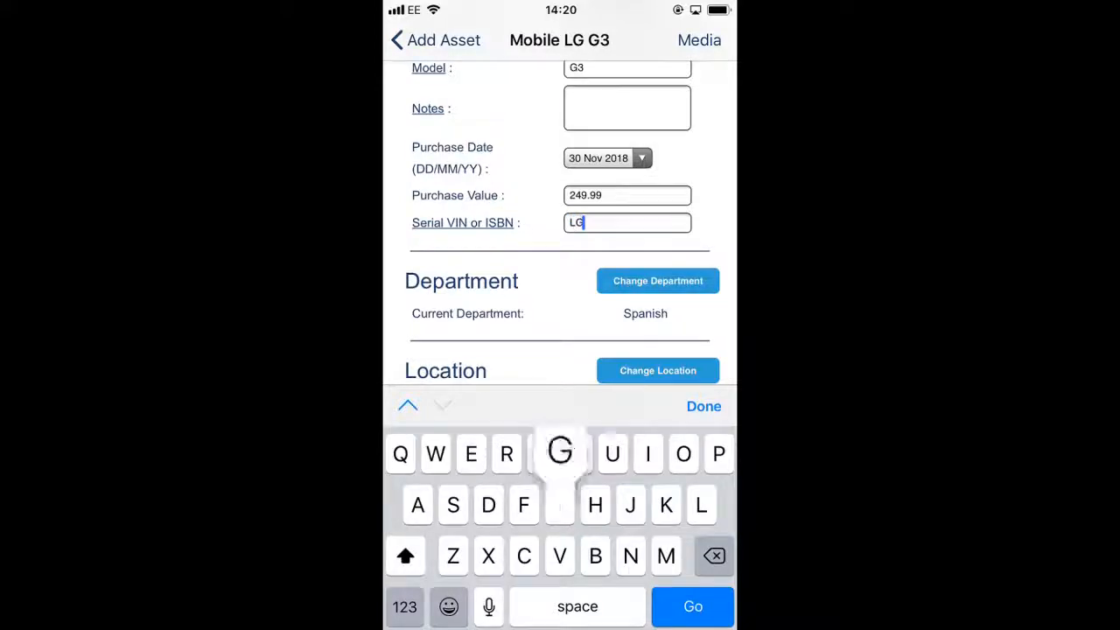
pyautogui.write('G3d')
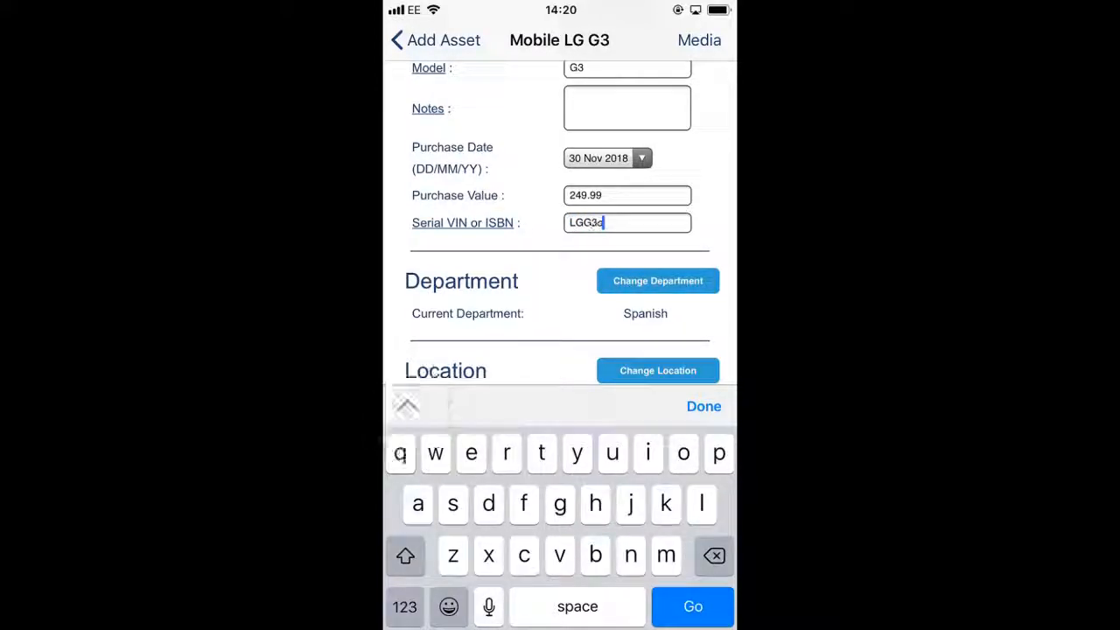
pyautogui.write('123456789')
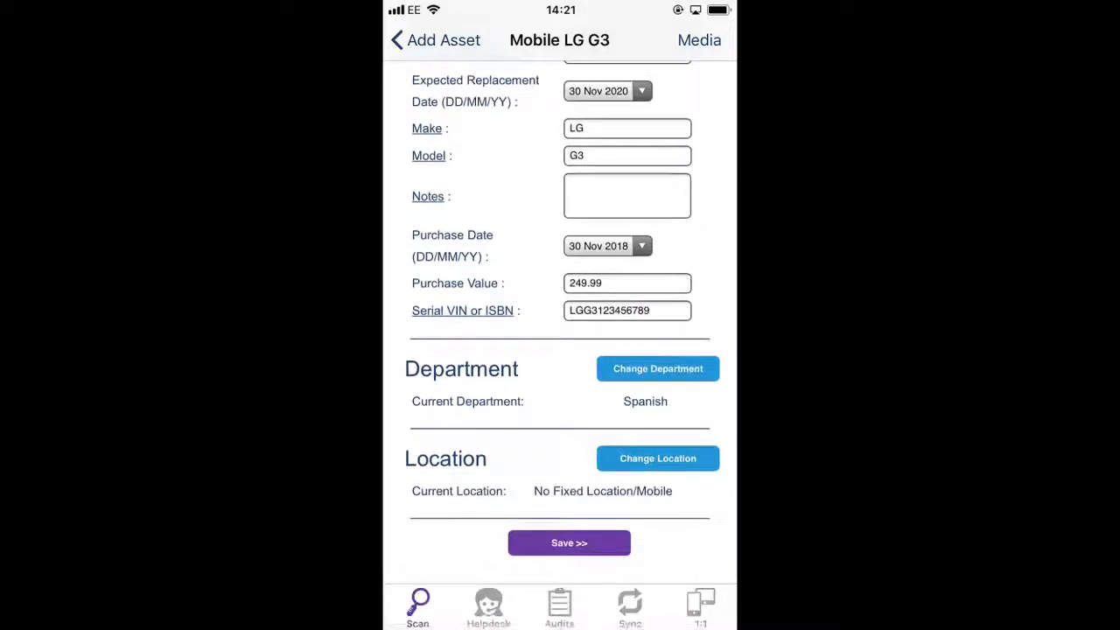
pyautogui.click(658, 368)
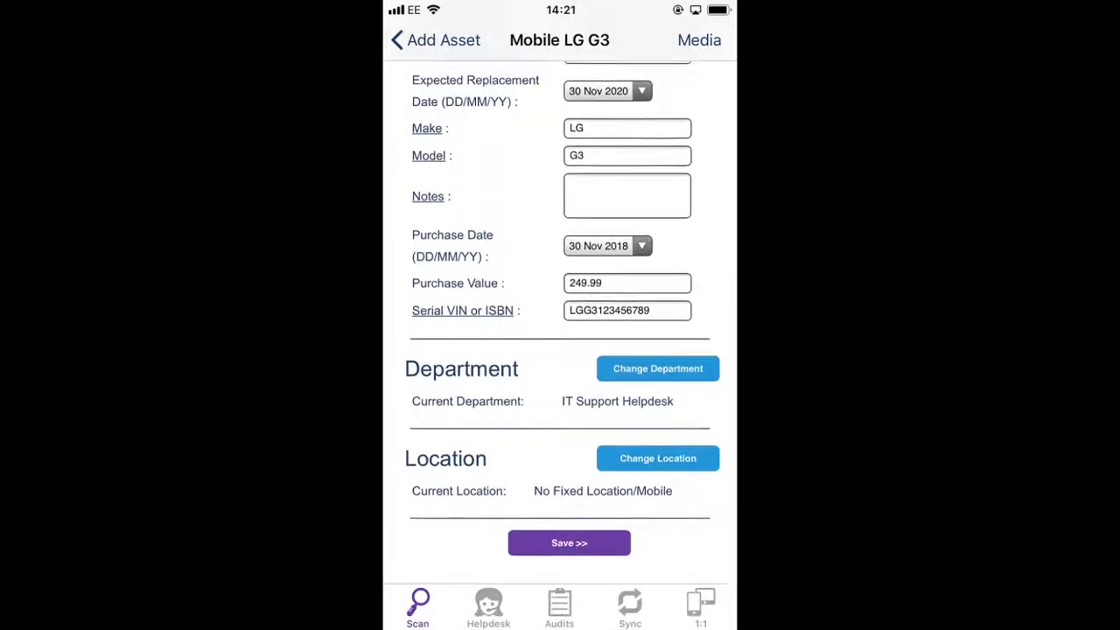
# Set the asset's location to No Fixed Location/Mobile.
pyautogui.click(658, 458)
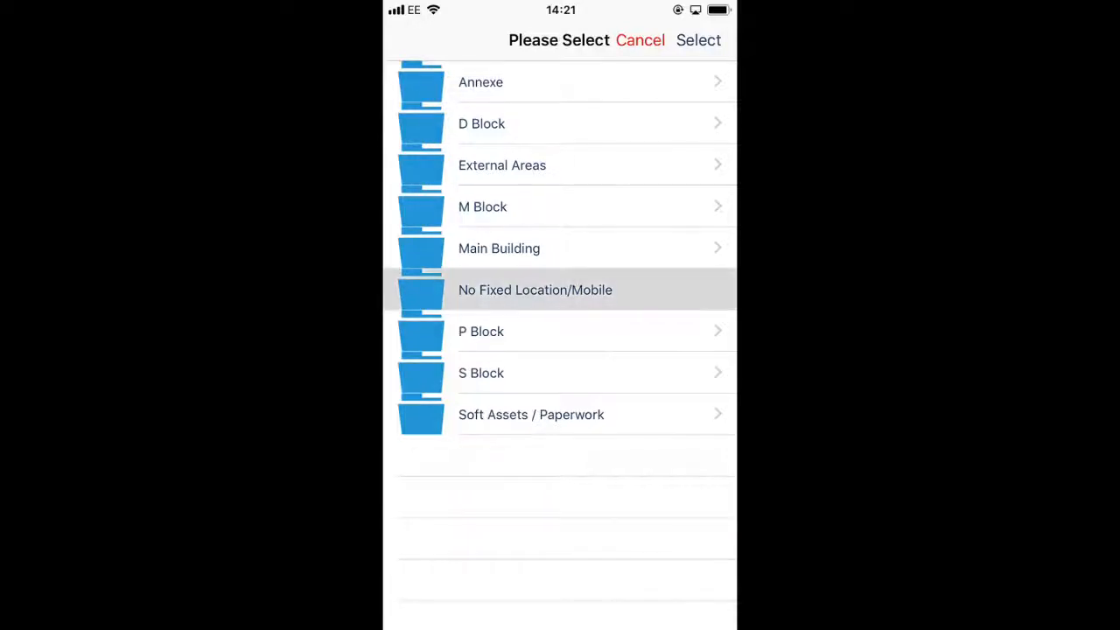
pyautogui.click(536, 290)
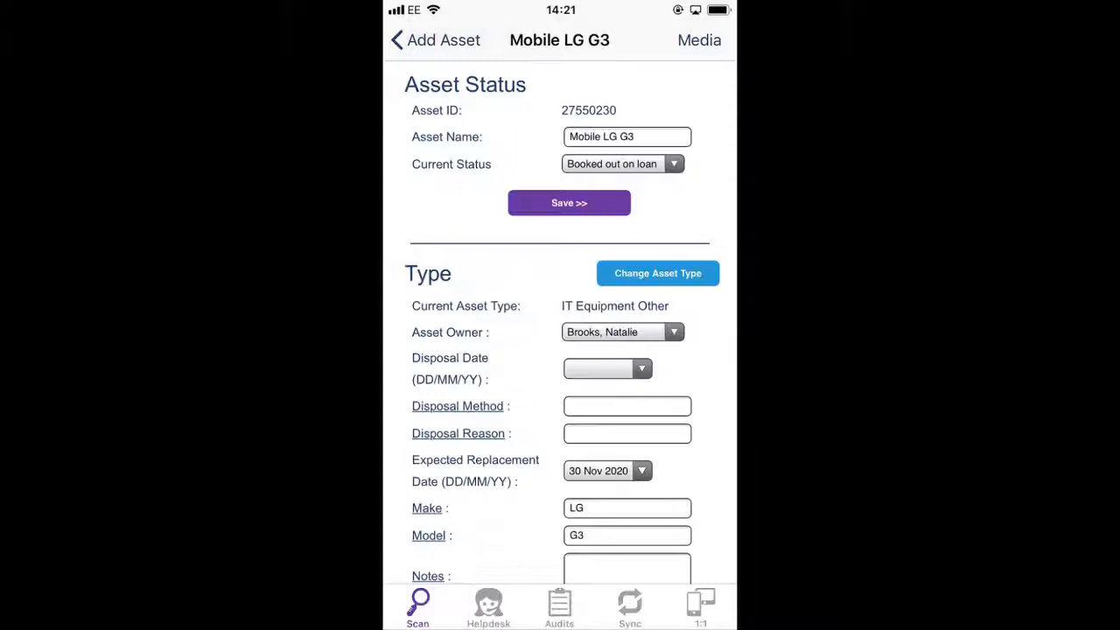
# Review the filled form, go to the asset's Media and start Add Photo with the camera.
pyautogui.scroll(-3)
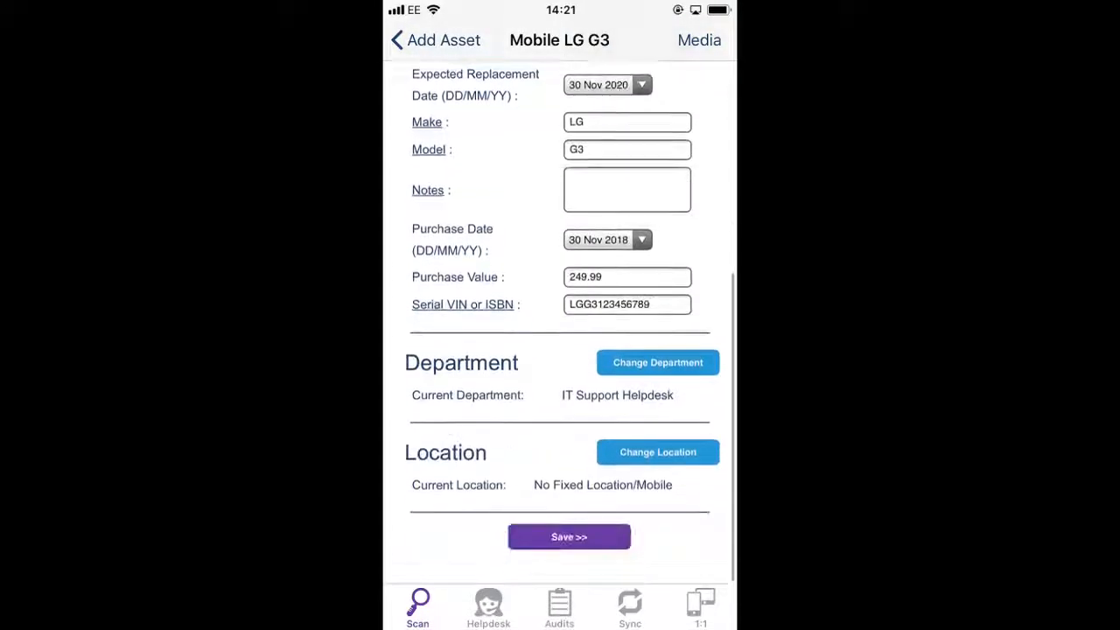
pyautogui.scroll(3)
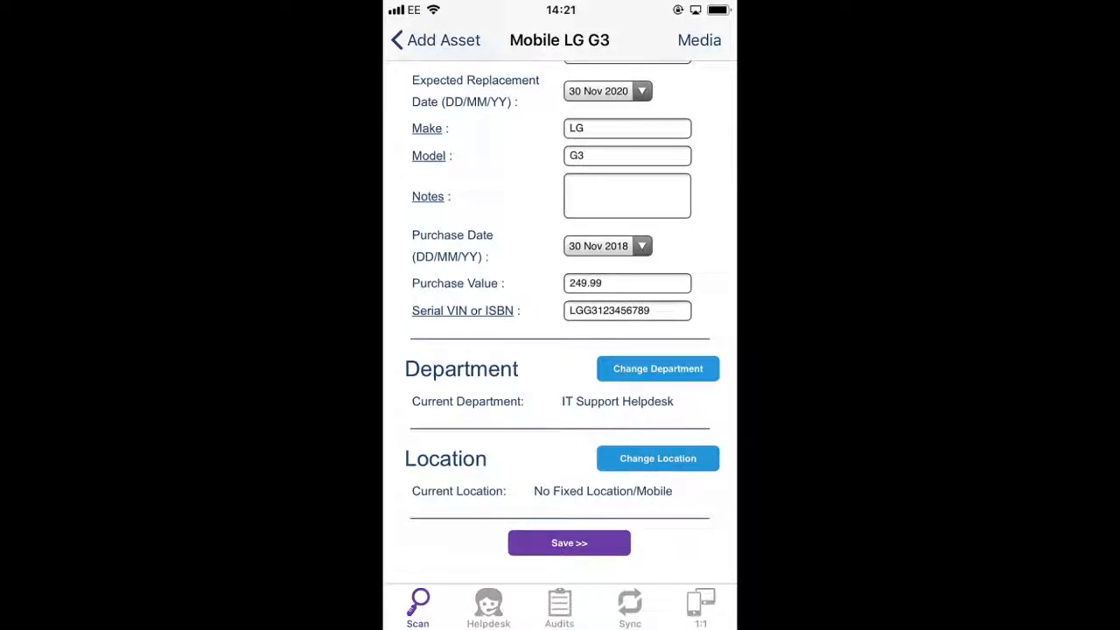
pyautogui.click(700, 40)
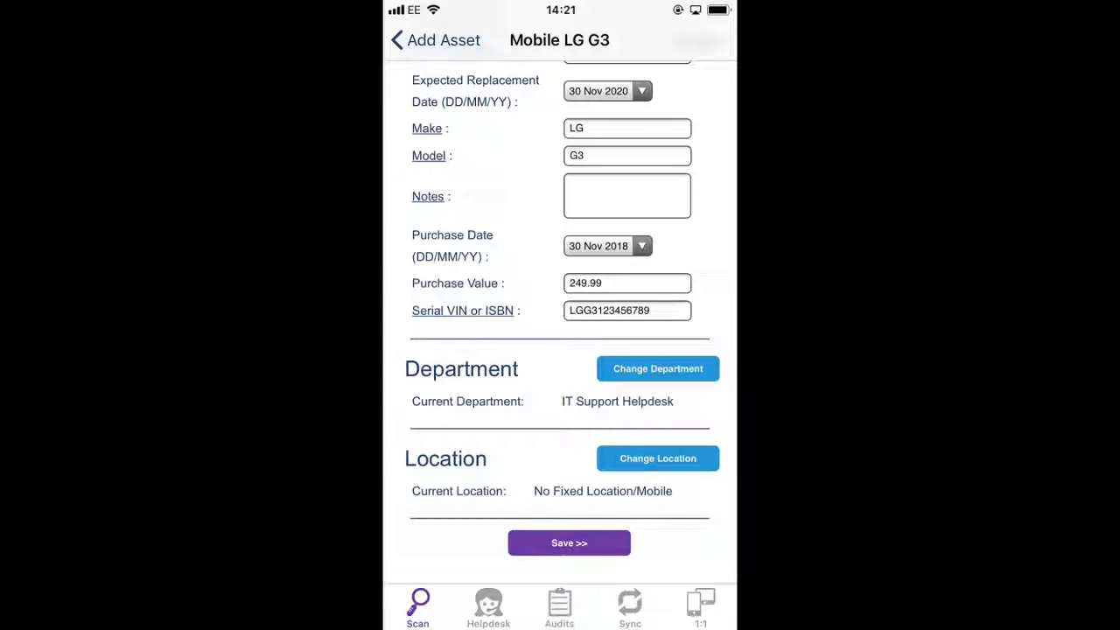
pyautogui.click(417, 603)
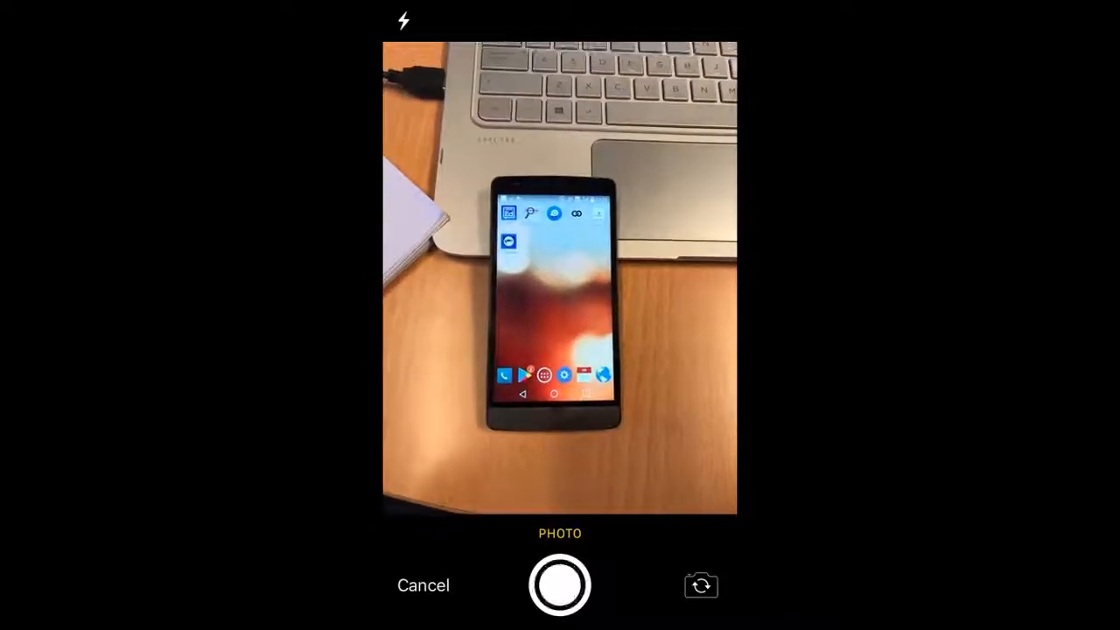
# Photograph and keep the phone's front, then photograph its back.
pyautogui.click(560, 585)
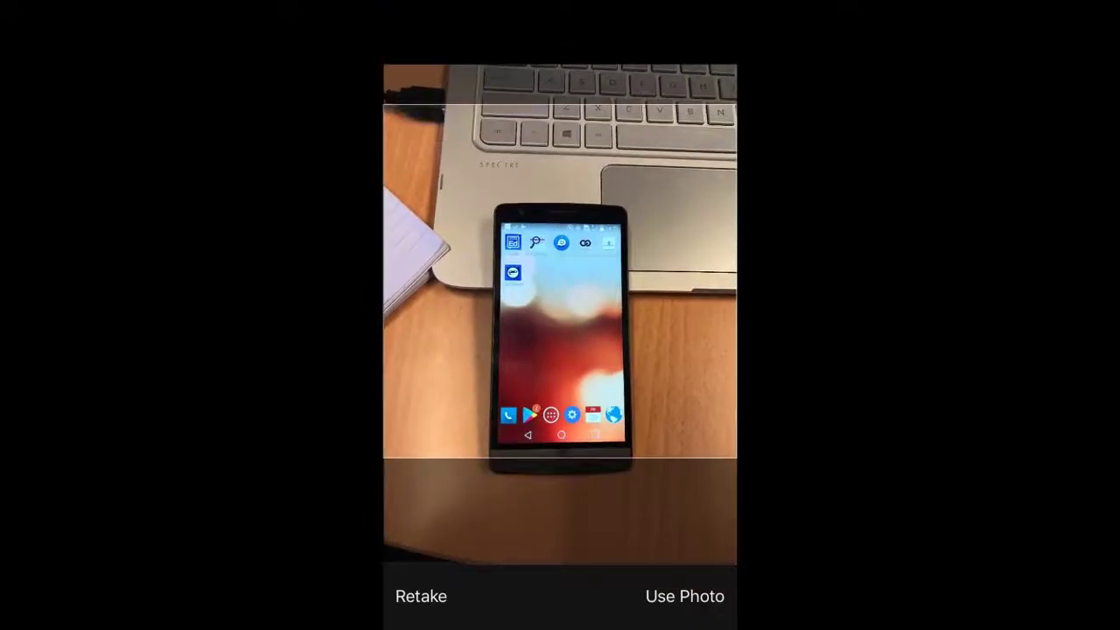
pyautogui.click(420, 595)
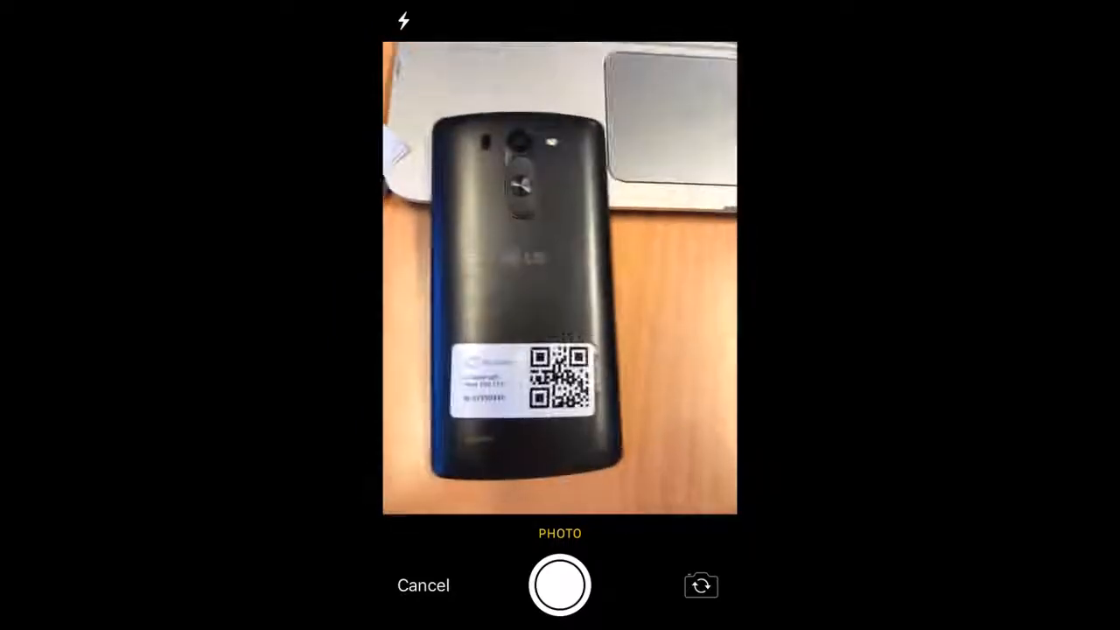
pyautogui.click(560, 584)
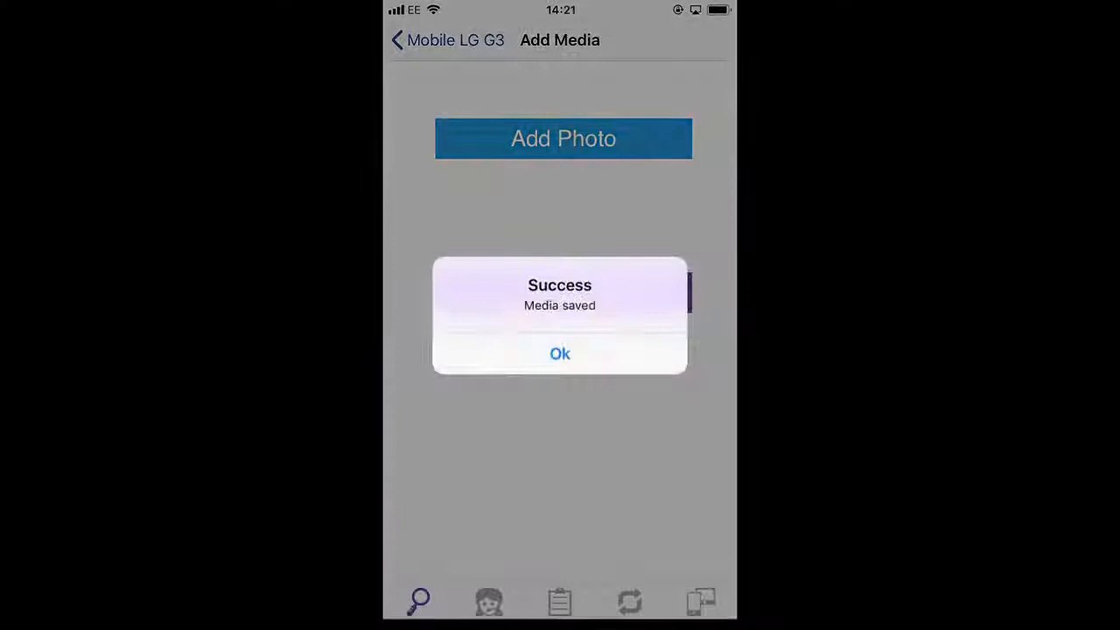
# Acknowledge the media and changes saved alerts and go to the Sync screen showing 3 local updates.
pyautogui.click(560, 354)
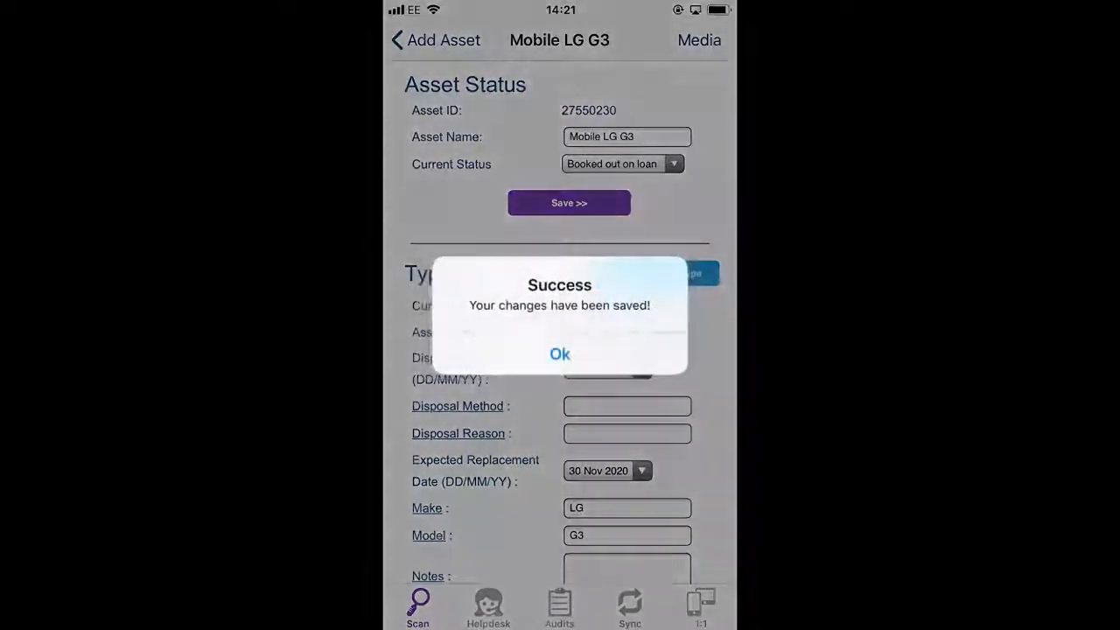
pyautogui.click(560, 354)
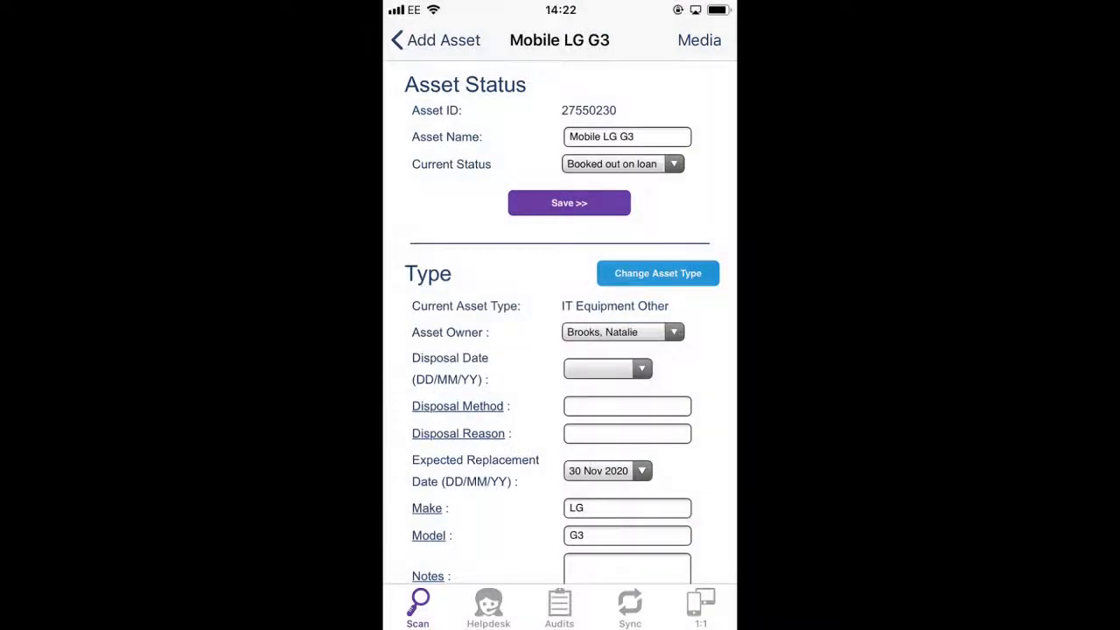
pyautogui.click(630, 607)
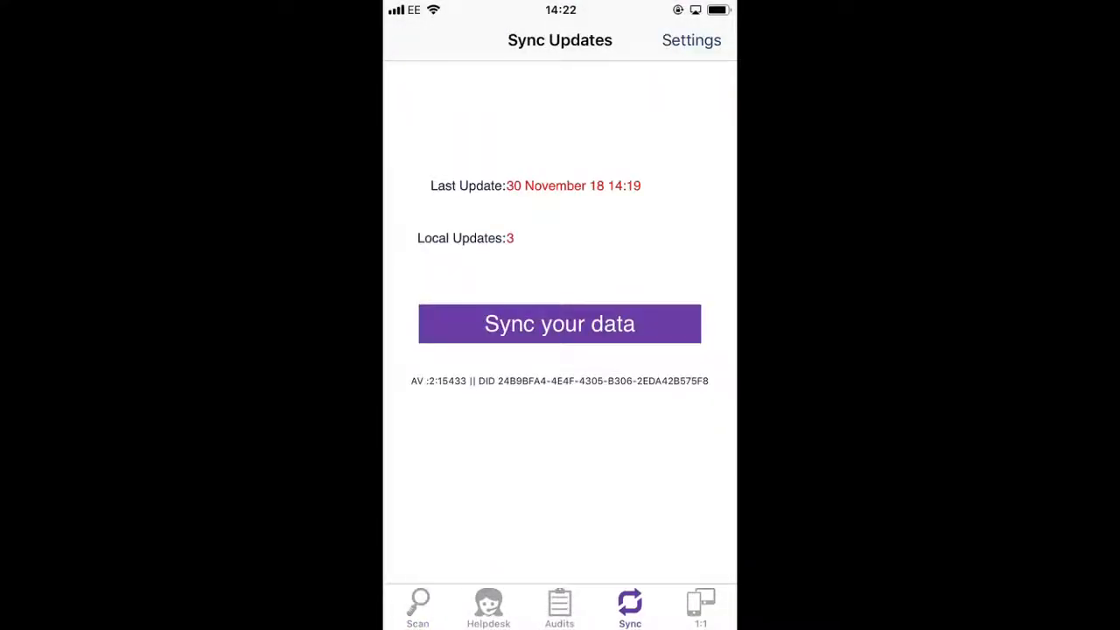
# Sync the 3 local updates to the server so Local Updates reads 0, last update 14:22.
pyautogui.click(560, 322)
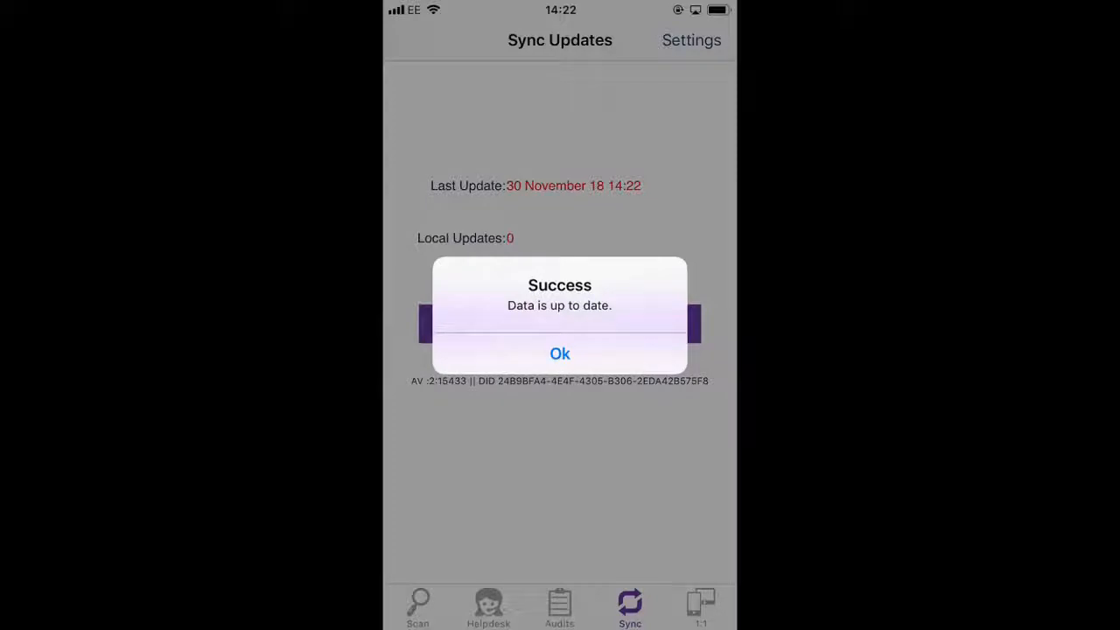
pyautogui.click(561, 354)
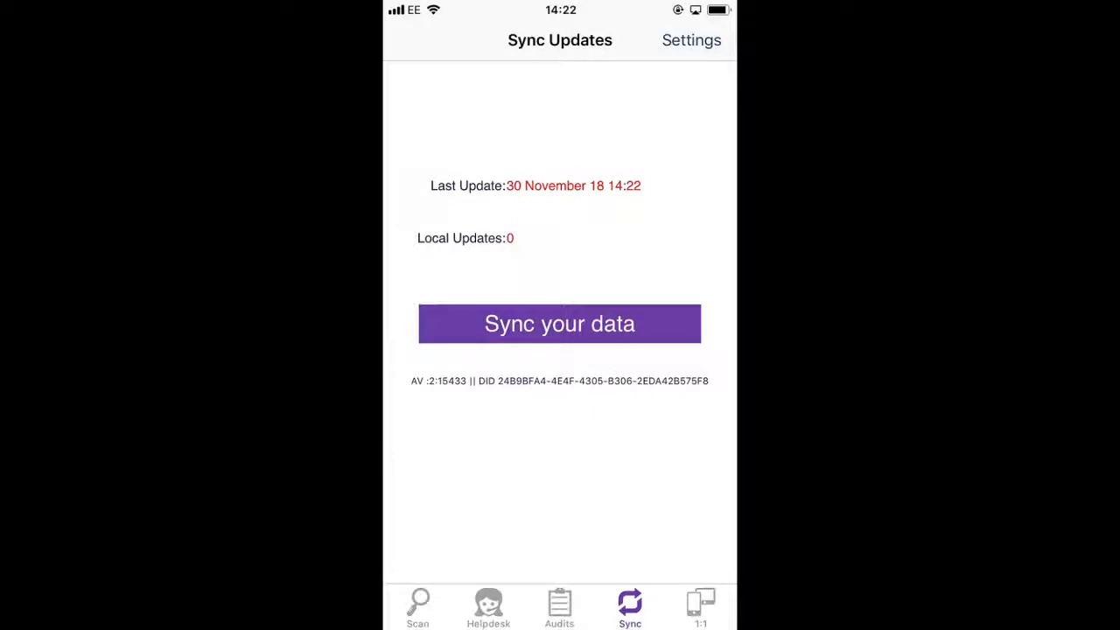